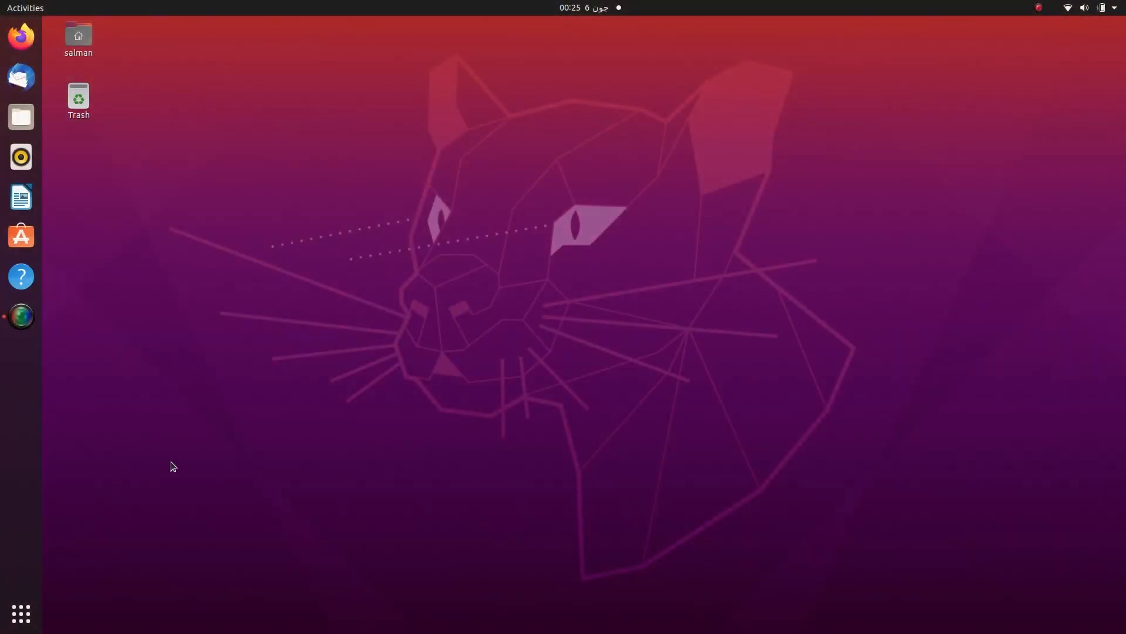
- Check in Settings that the system is running Ubuntu 20.04 LTS
{"action": "left_click", "coordinate": [21, 612]}
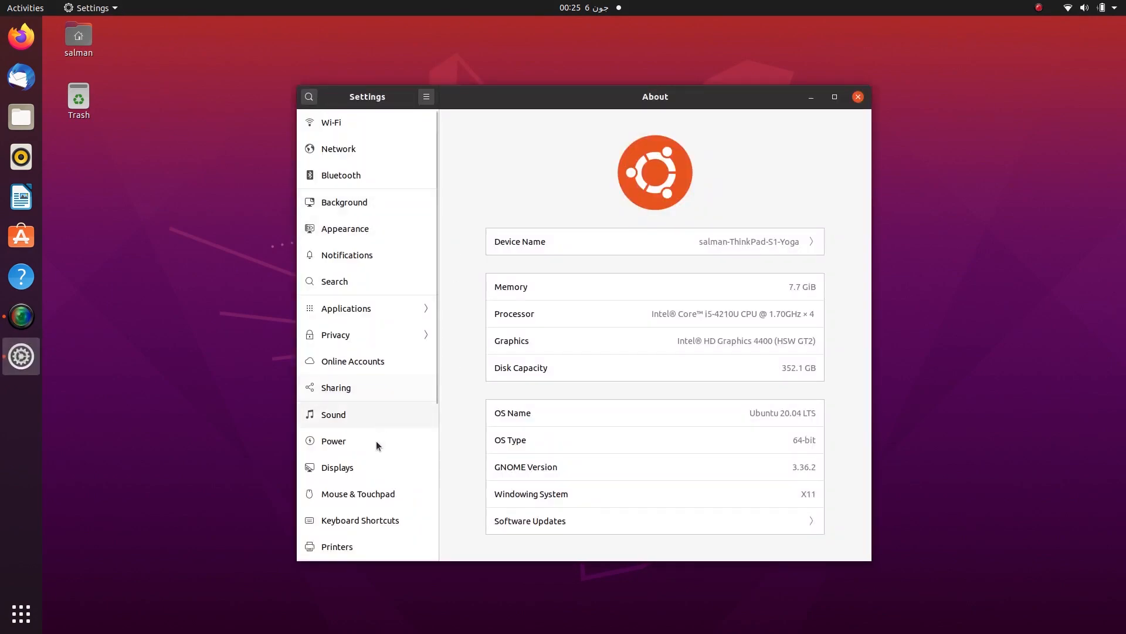
{"action": "scroll", "scroll_direction": "down", "scroll_amount": 3}
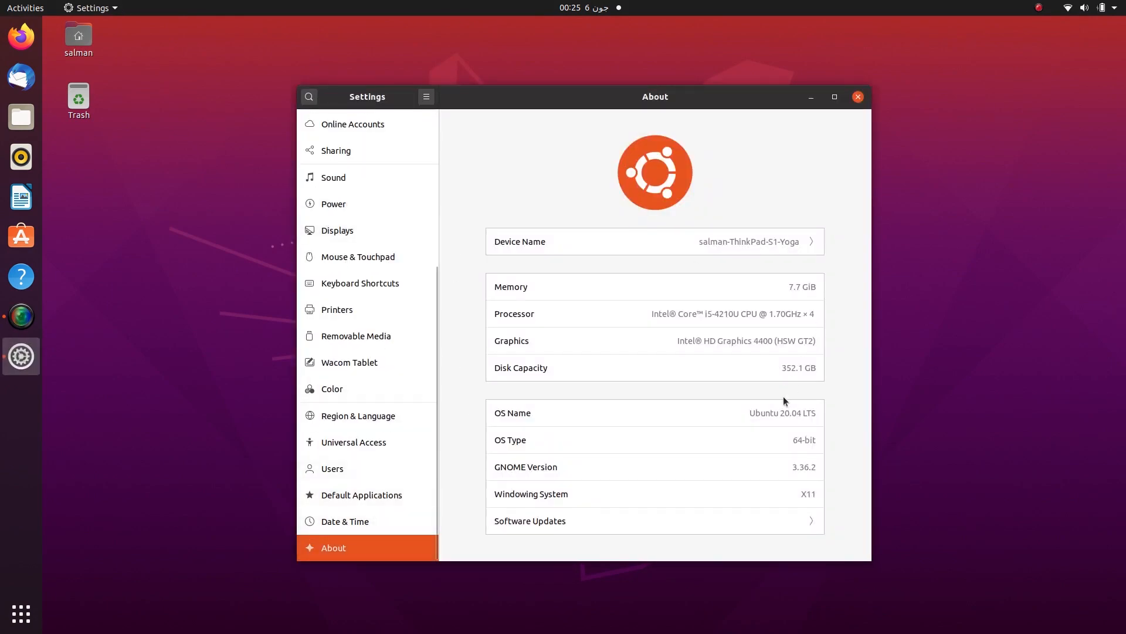
{"action": "double_click", "coordinate": [781, 412]}
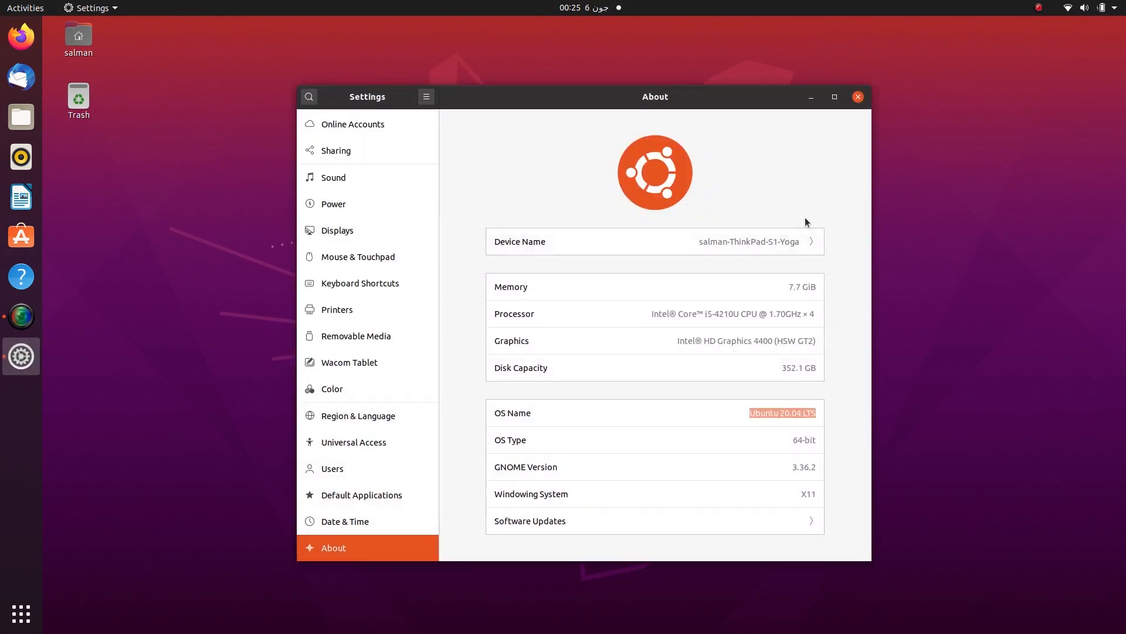
{"action": "left_click", "coordinate": [856, 97]}
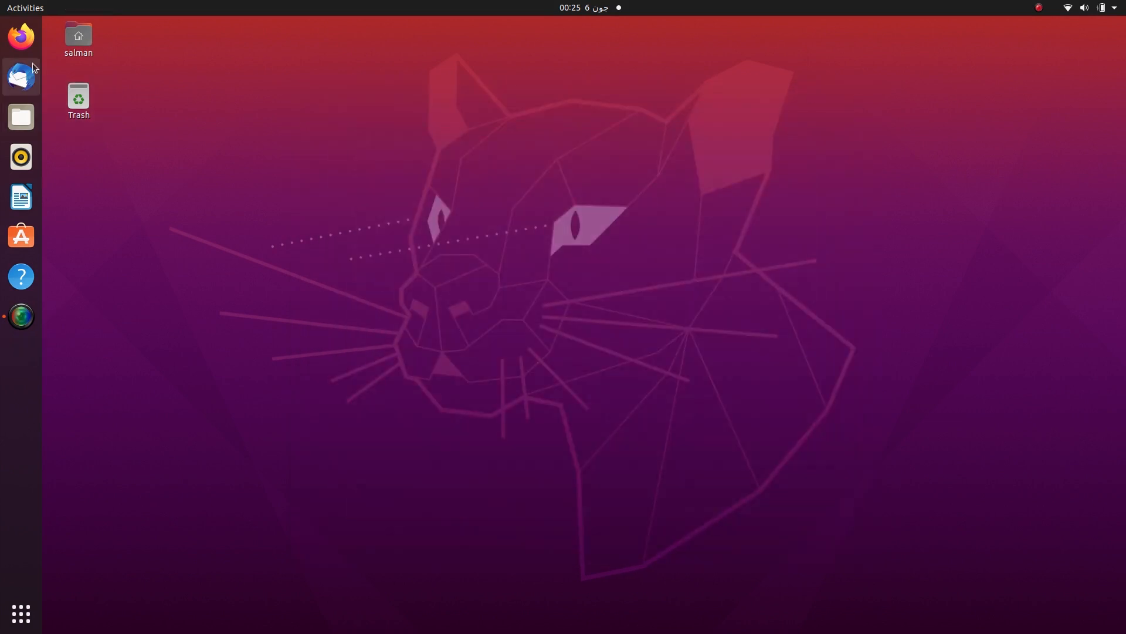
- In Firefox, follow the GitHubDesktop-linux-2.4.0-linux2.deb link on the AUR github-desktop-bin page
{"action": "left_click", "coordinate": [20, 37]}
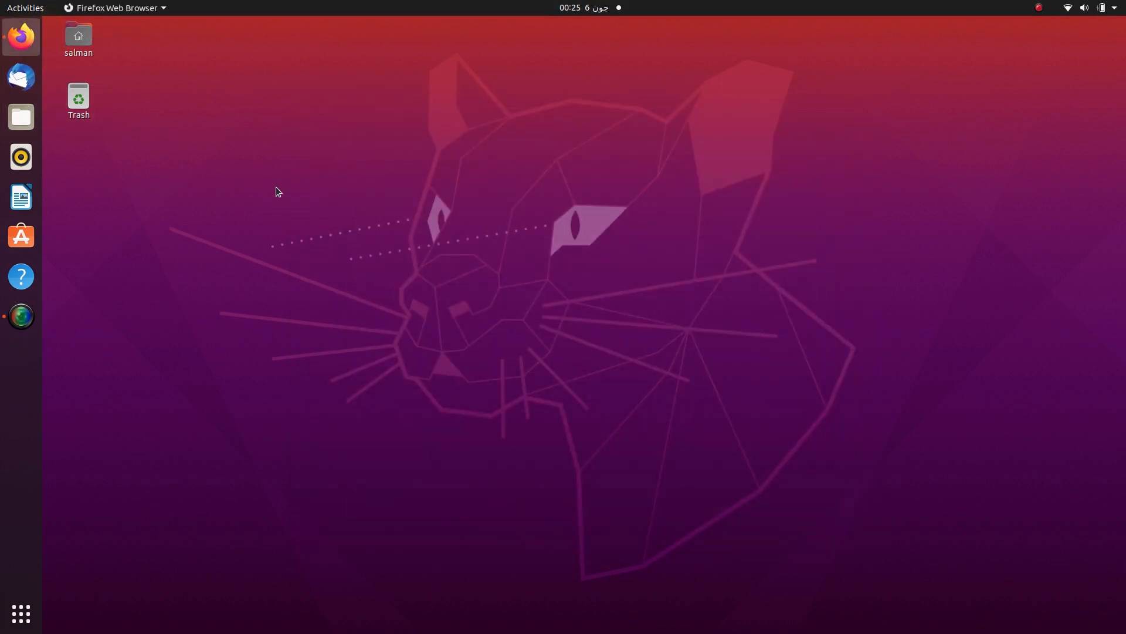
{"action": "left_click", "coordinate": [20, 36]}
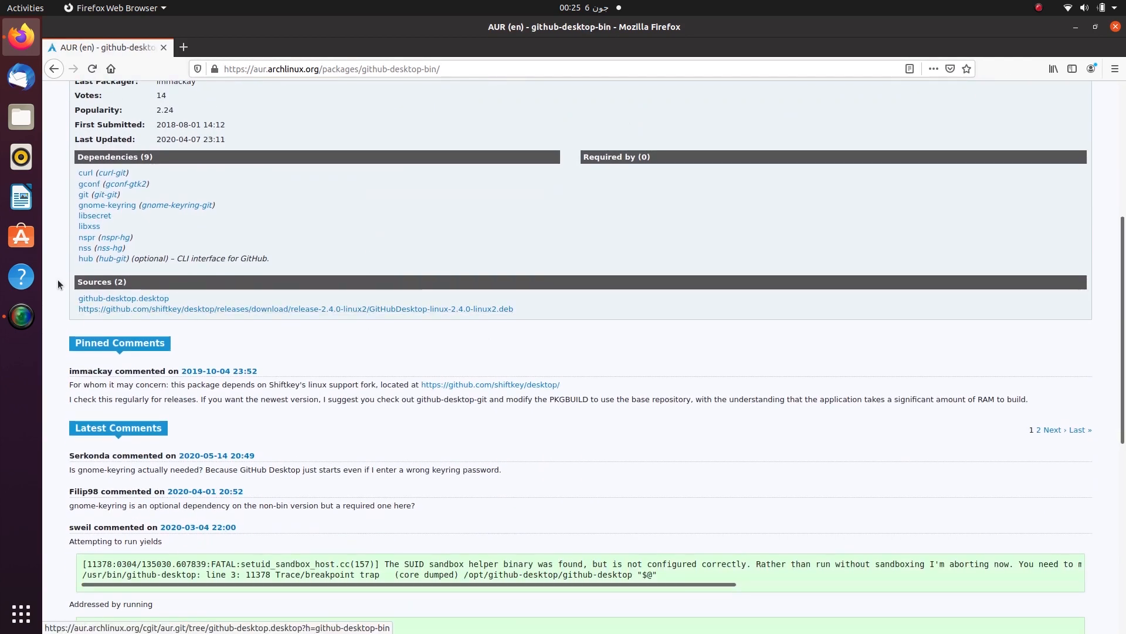
{"action": "double_click", "coordinate": [296, 309]}
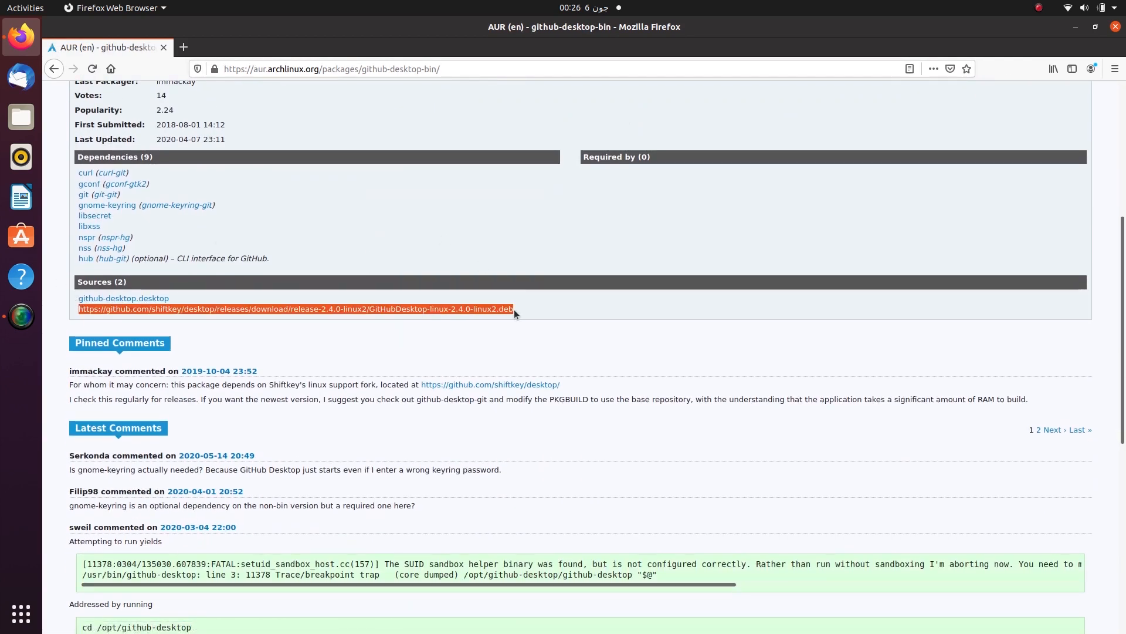
{"action": "left_click", "coordinate": [296, 309]}
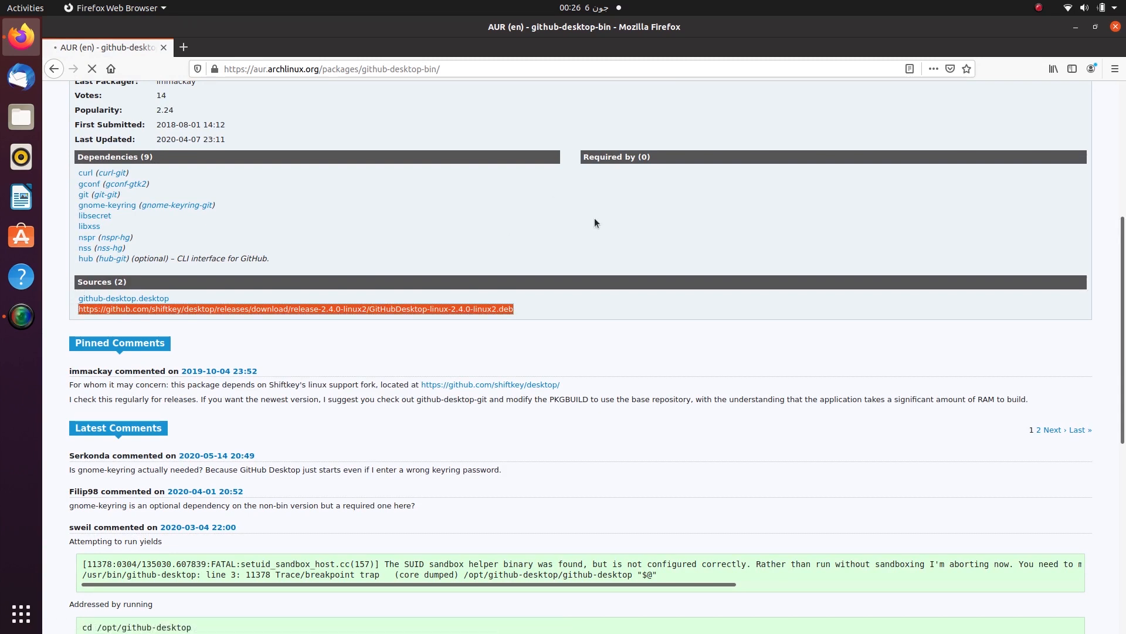
- Save the GitHub Desktop 2.4.0 .deb to the Downloads folder
{"action": "left_click", "coordinate": [296, 309]}
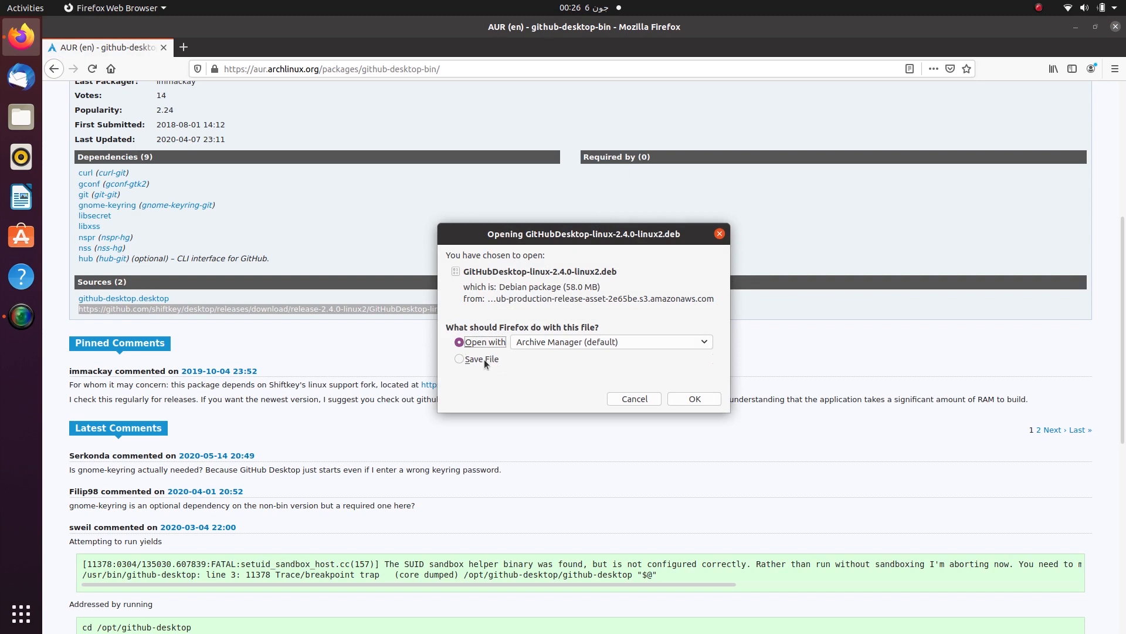
{"action": "mouse_move", "coordinate": [499, 359]}
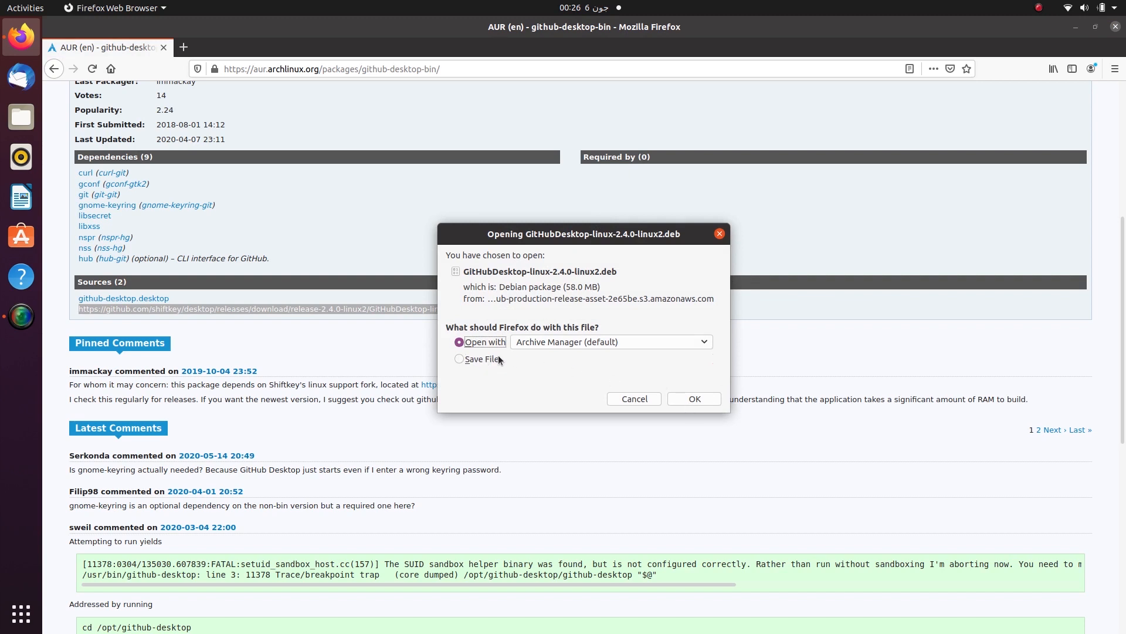
{"action": "left_click", "coordinate": [460, 359]}
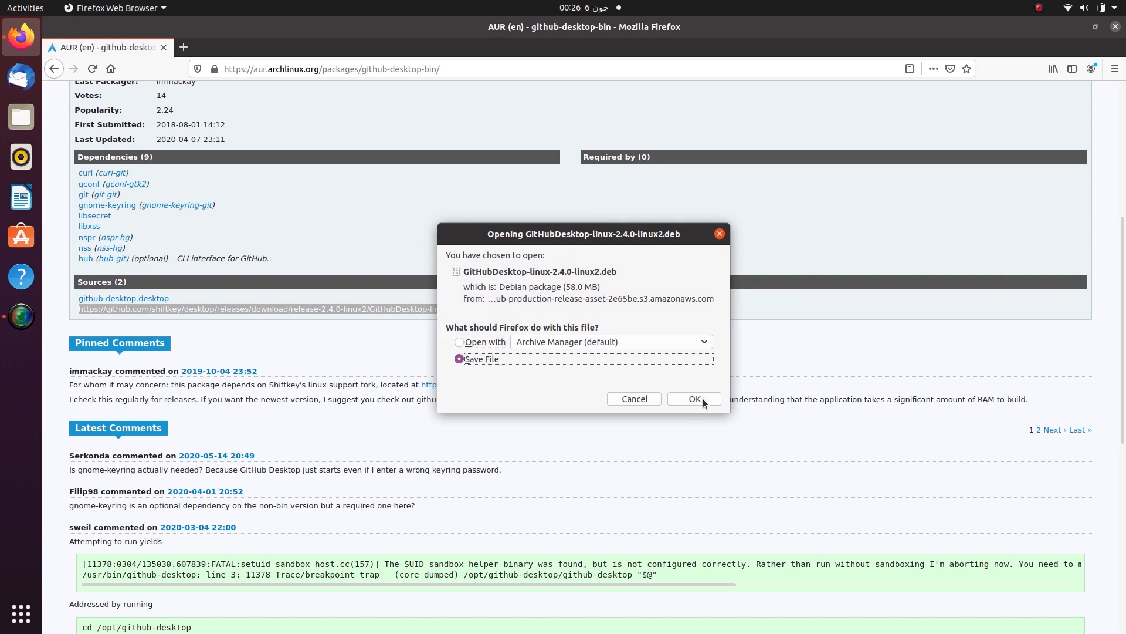
{"action": "left_click", "coordinate": [692, 399]}
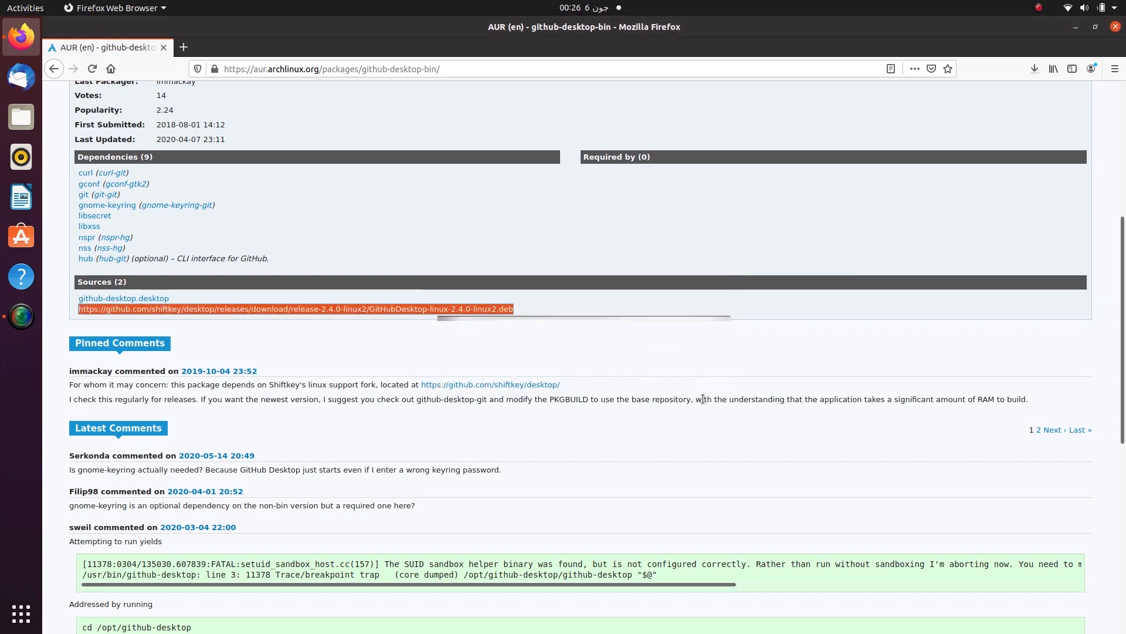
- Open a terminal in the Downloads folder holding the .deb
{"action": "right_click", "coordinate": [316, 193]}
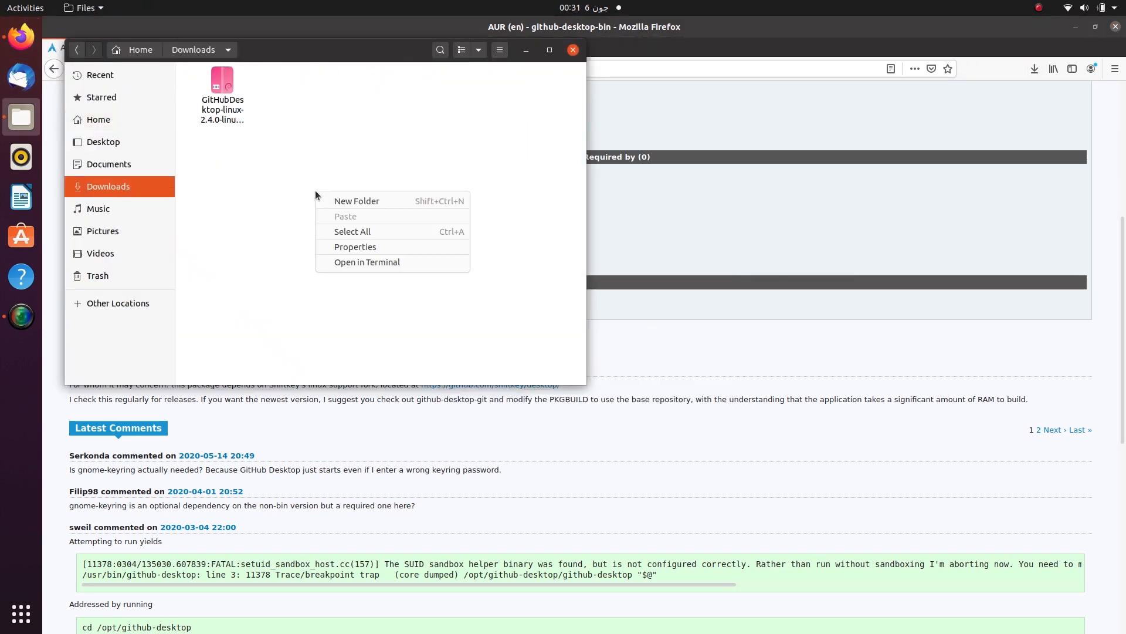
{"action": "left_click", "coordinate": [367, 262]}
{"action": "type", "text": "pwd"}
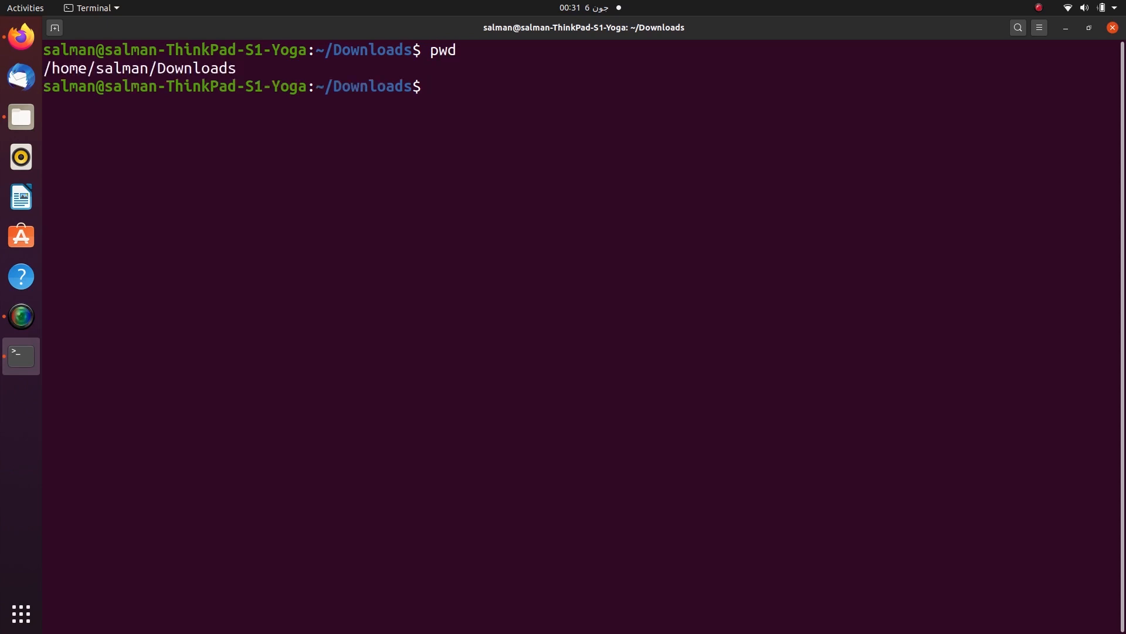
- Install /home/salman/Downloads/GitHubDesktop-linux-2.4.0-linux2.deb with sudo apt install
{"action": "key", "text": "Return"}
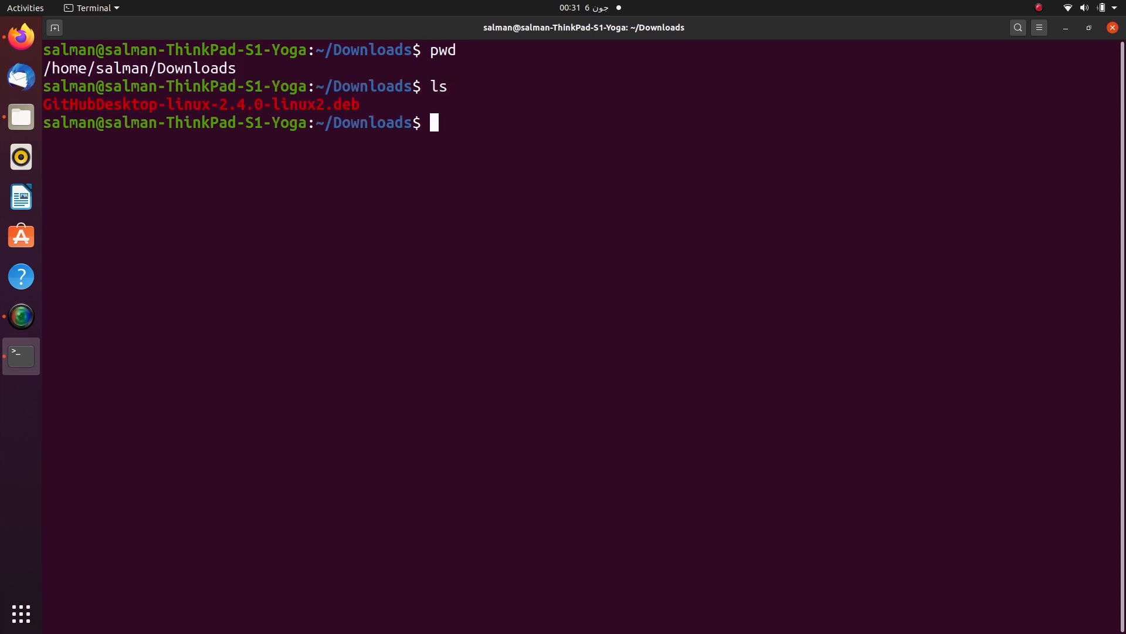
{"action": "type", "text": "sudo apt"}
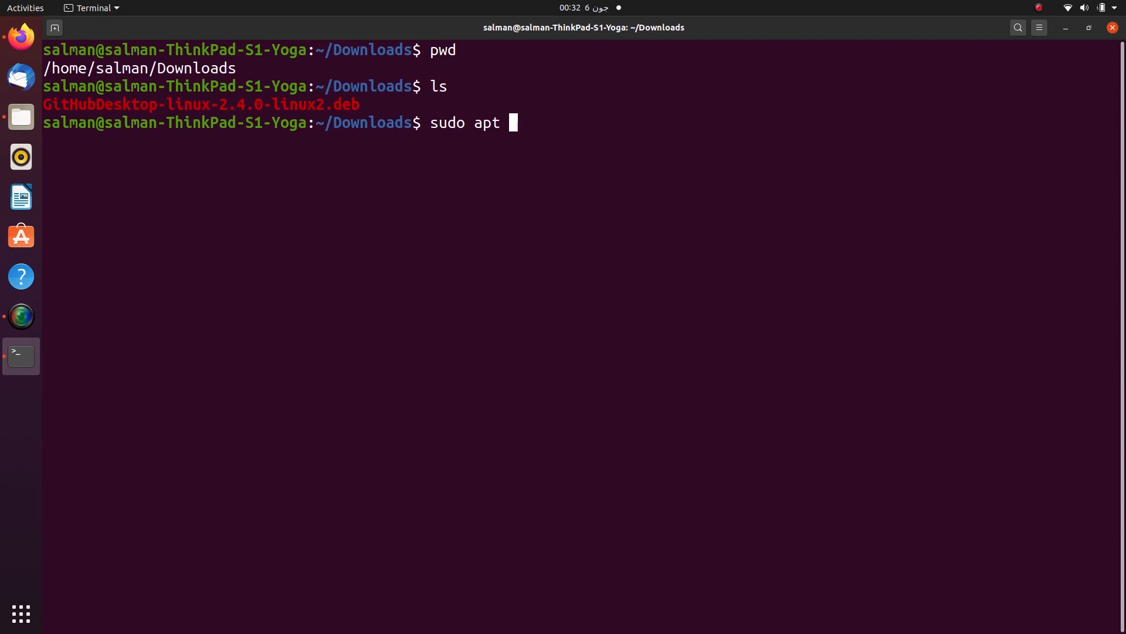
{"action": "type", "text": "instal"}
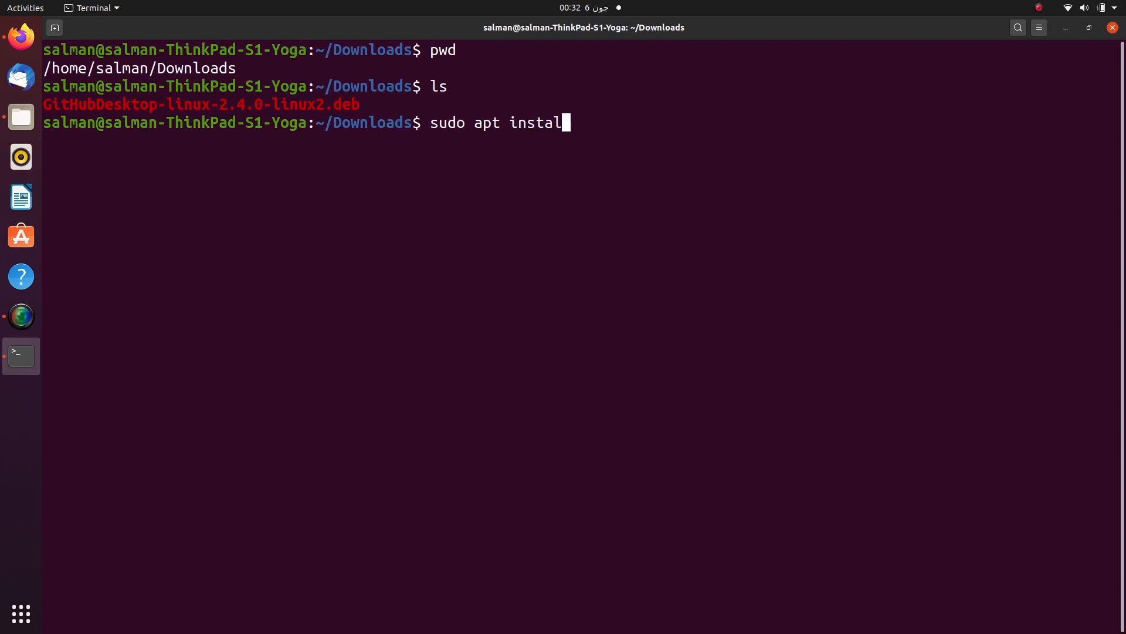
{"action": "type", "text": "l"}
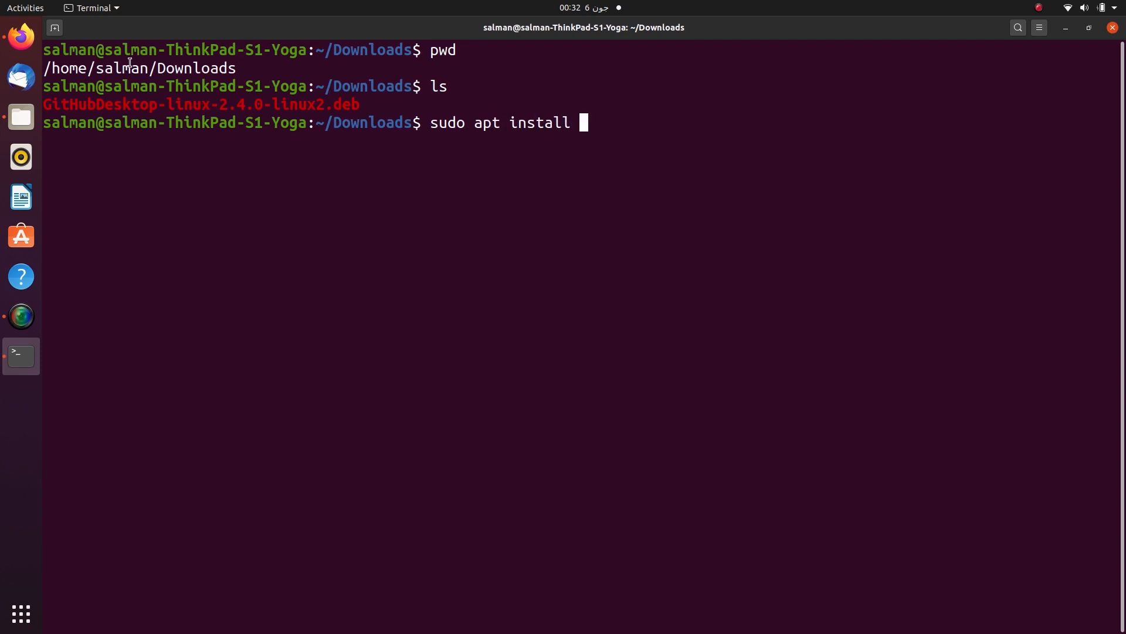
{"action": "right_click", "coordinate": [129, 68]}
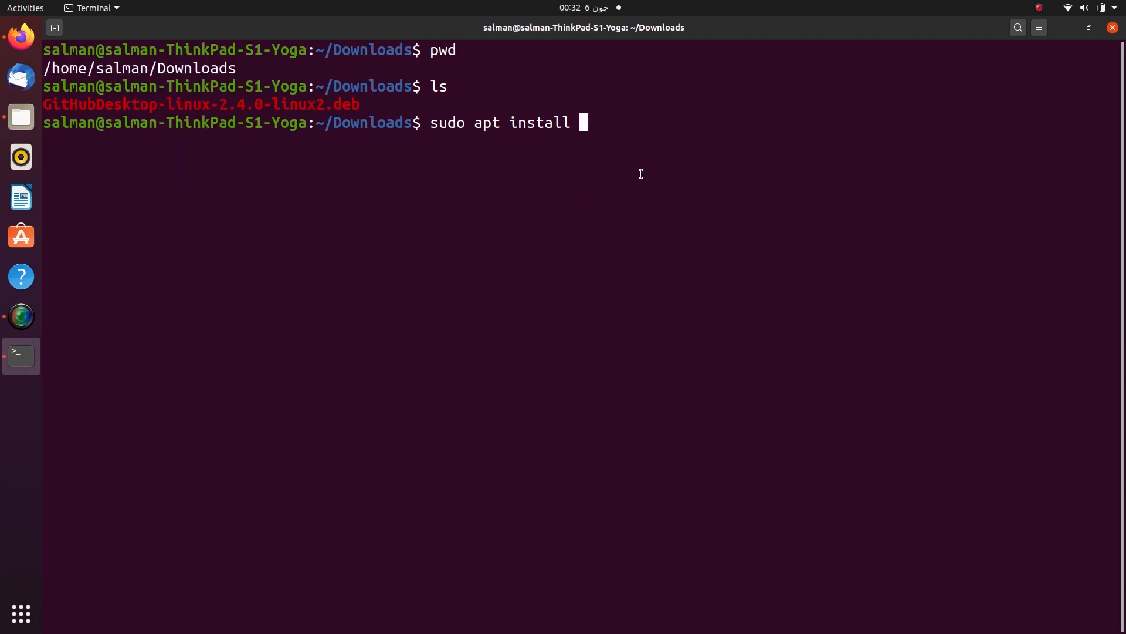
{"action": "type", "text": "/home/salman/Downloads"}
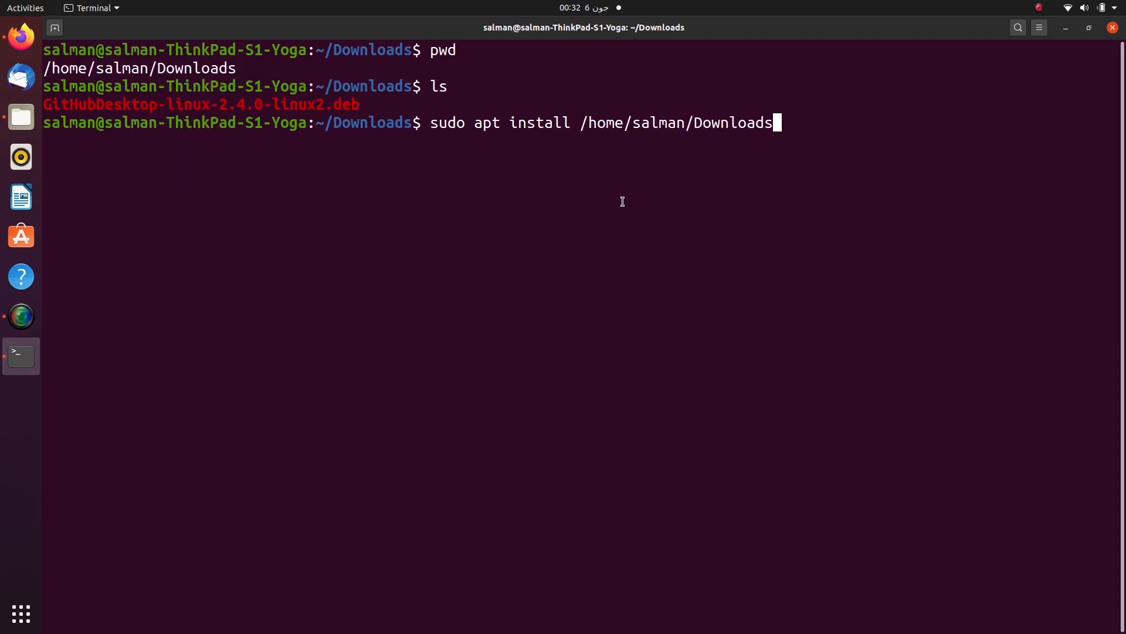
{"action": "double_click", "coordinate": [201, 105]}
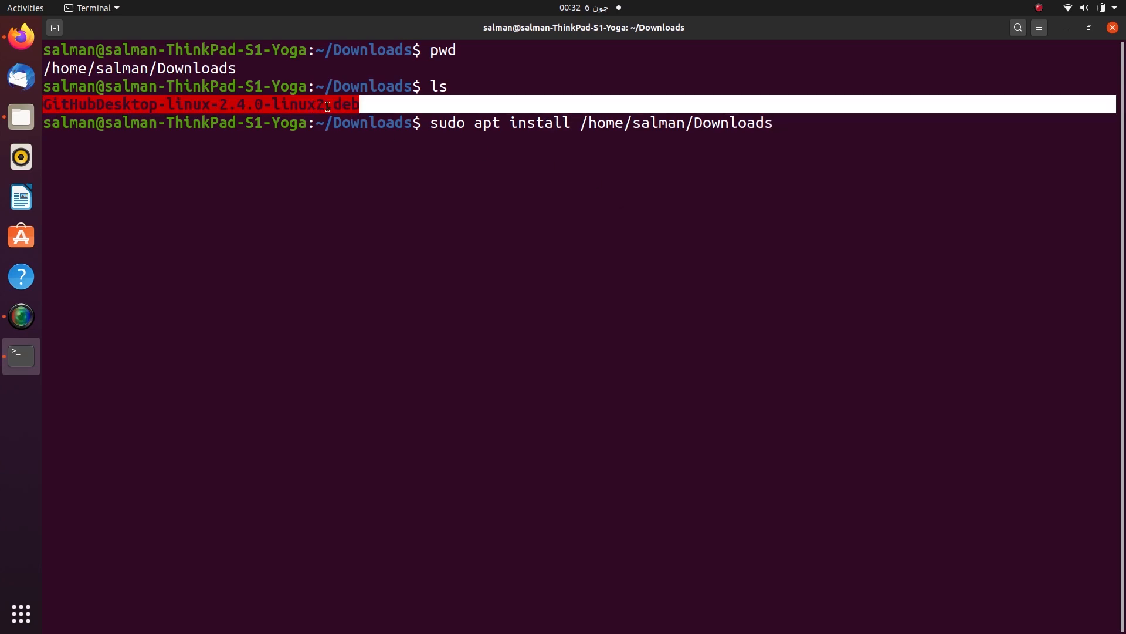
{"action": "key", "text": "Return"}
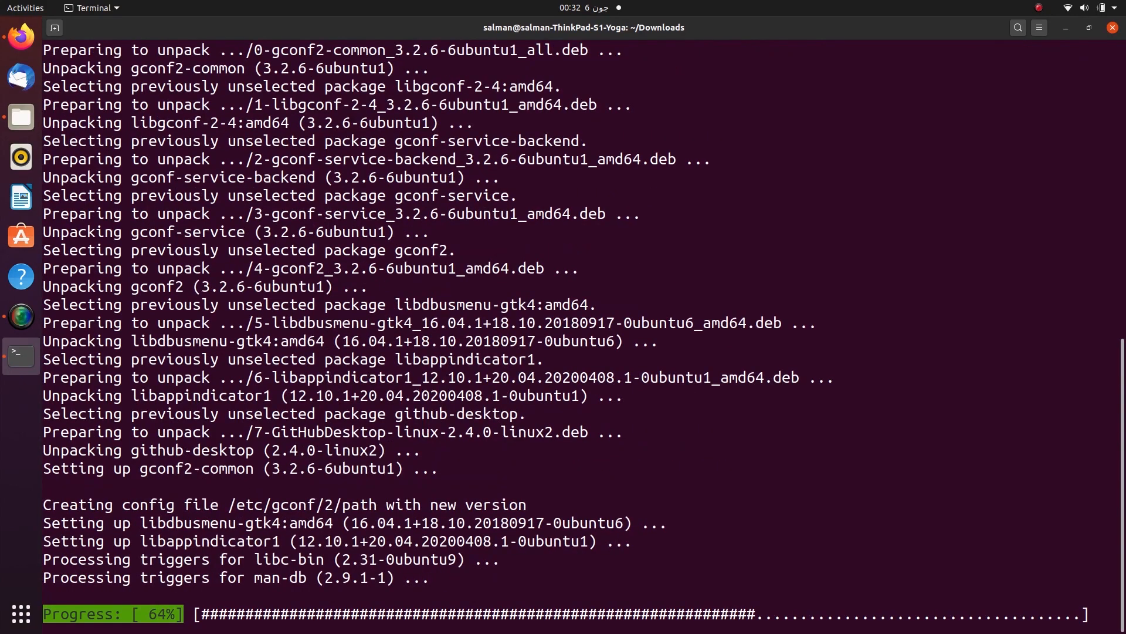
- Launch GitHub Desktop from Show Applications to its welcome screen
{"action": "left_click", "coordinate": [20, 613]}
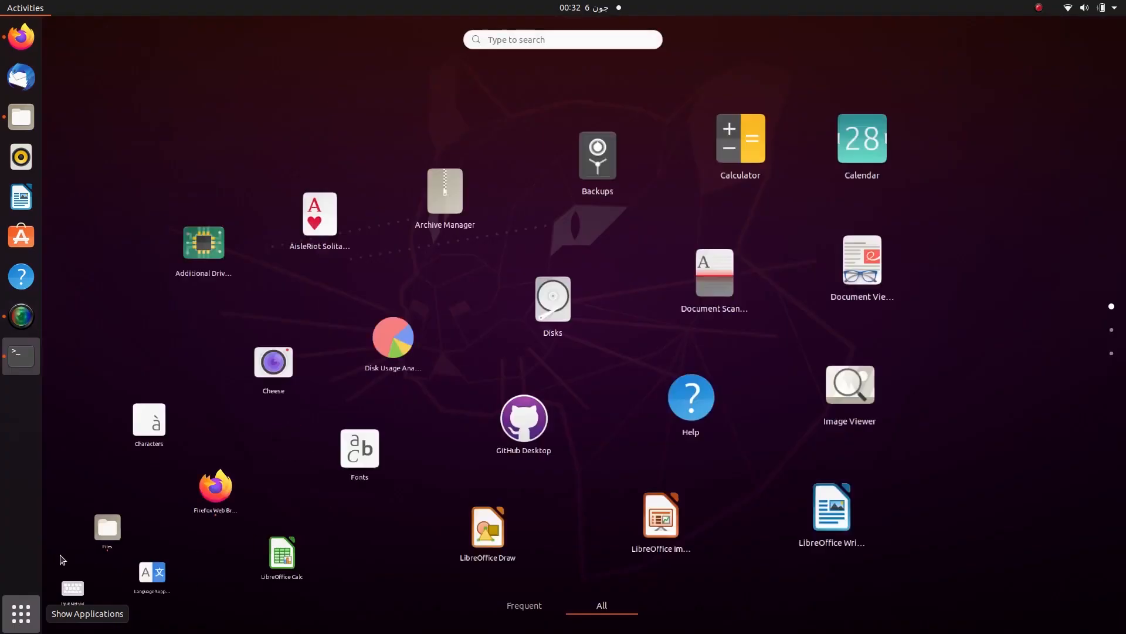
{"action": "left_click", "coordinate": [523, 417]}
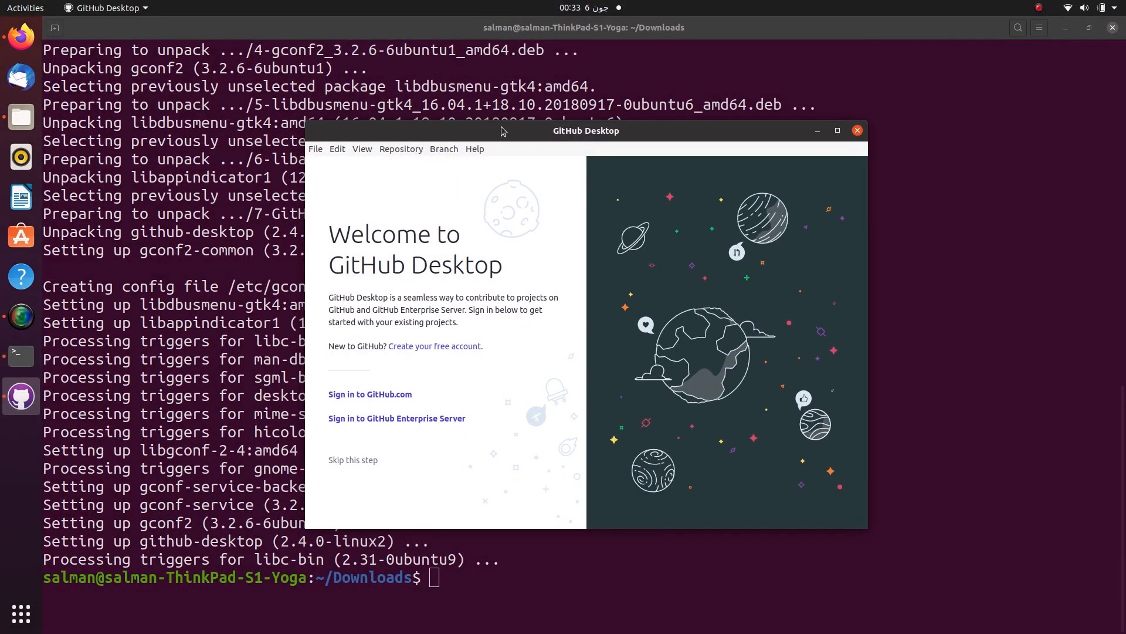